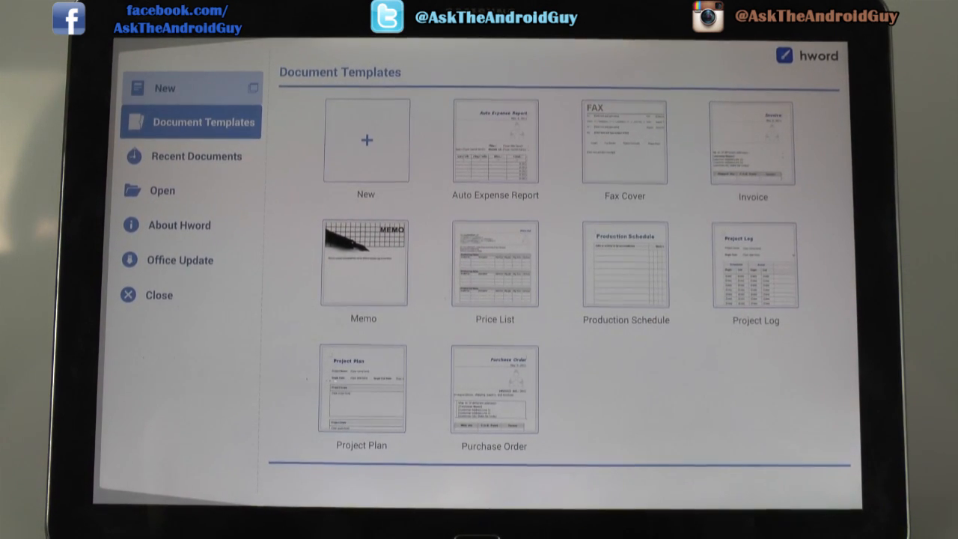
- Create blank Document1 from the New (+) template instead of a template
click(366, 140)
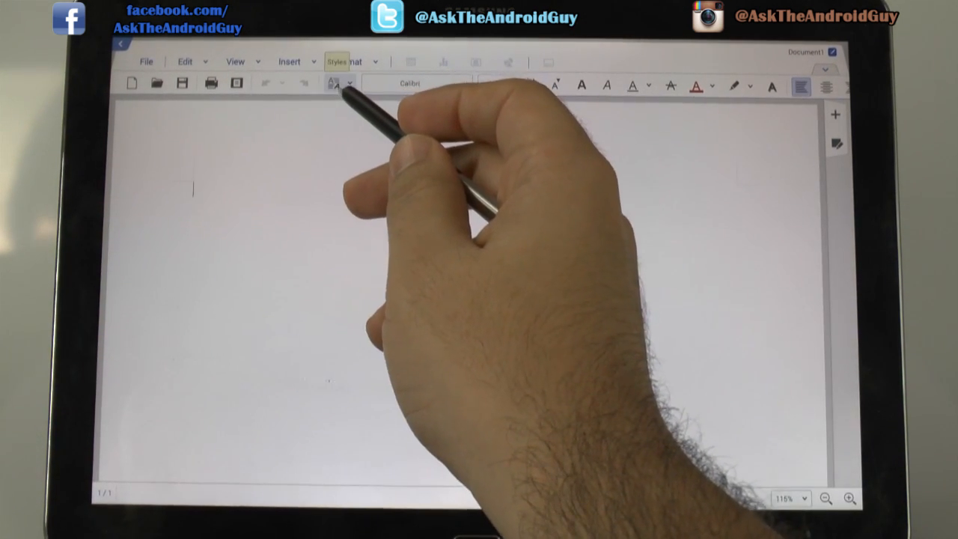
click(336, 83)
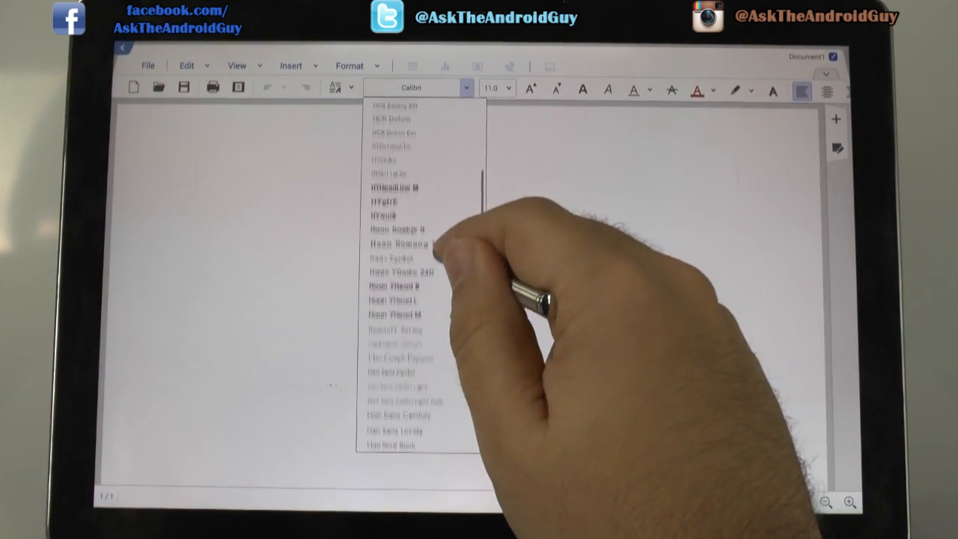
scroll(down, 3)
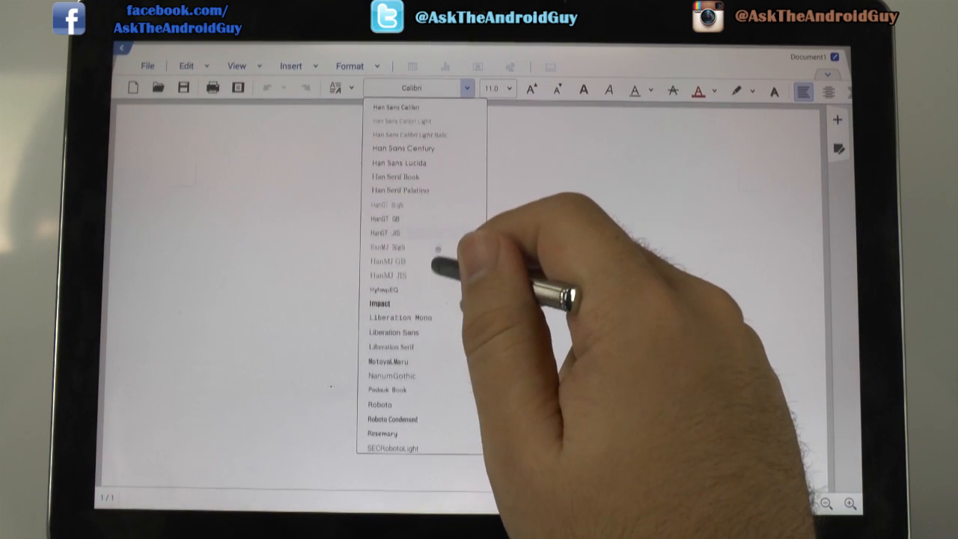
scroll(down, 3)
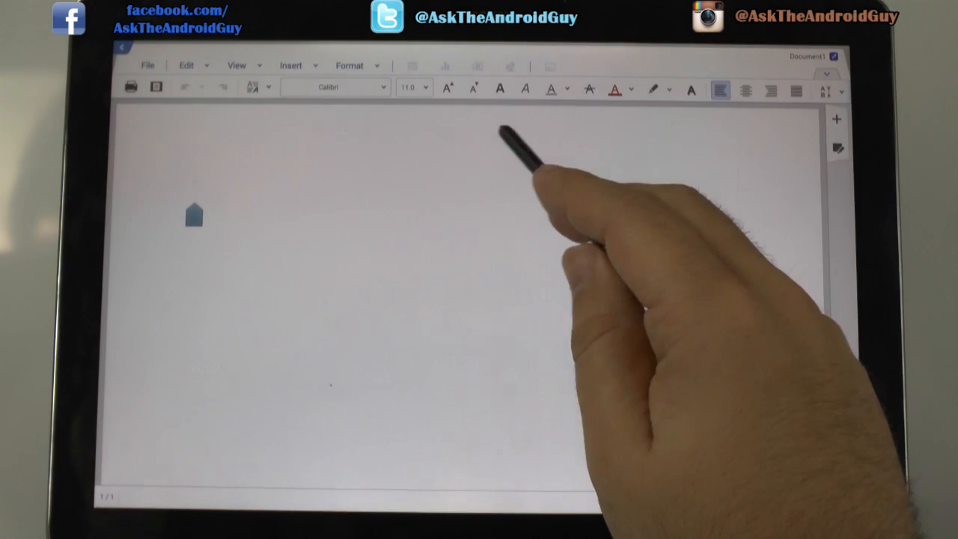
click(795, 90)
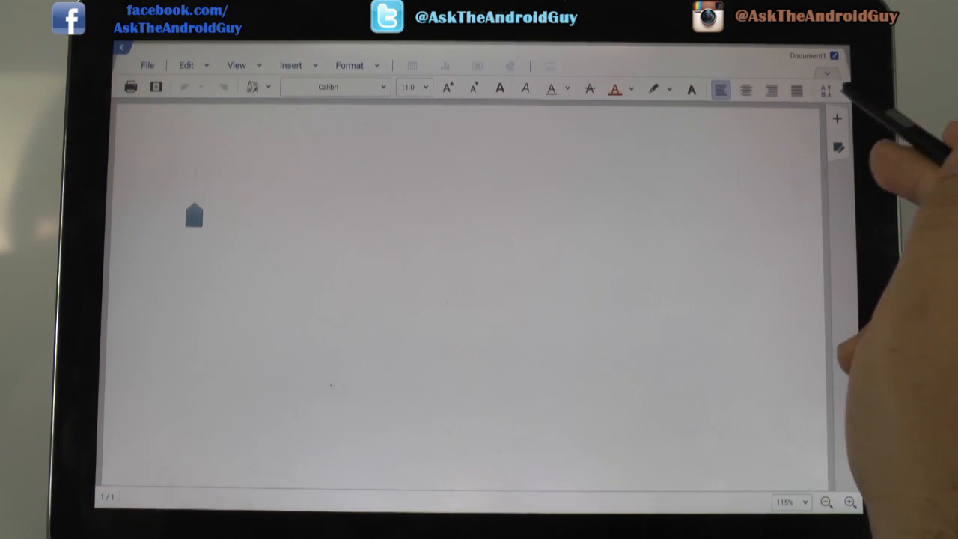
click(831, 90)
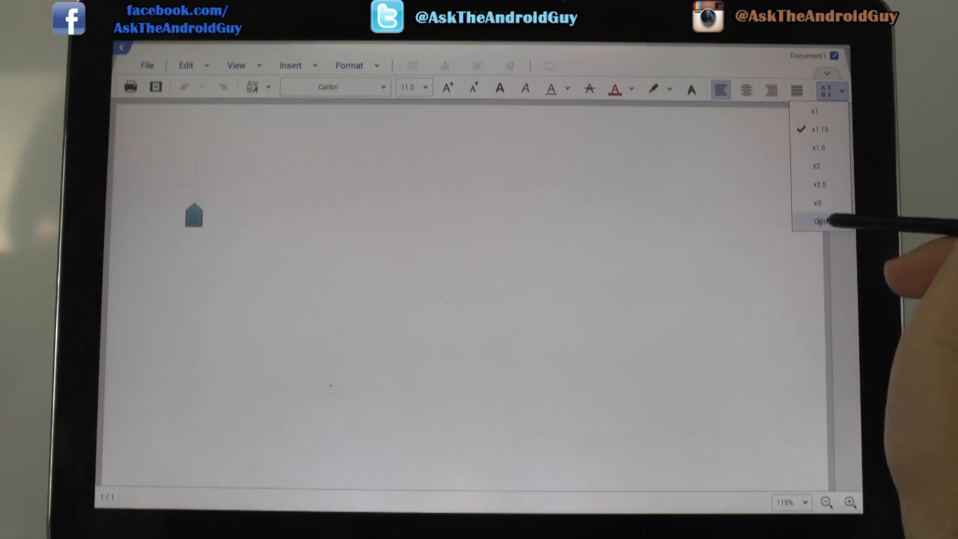
click(822, 221)
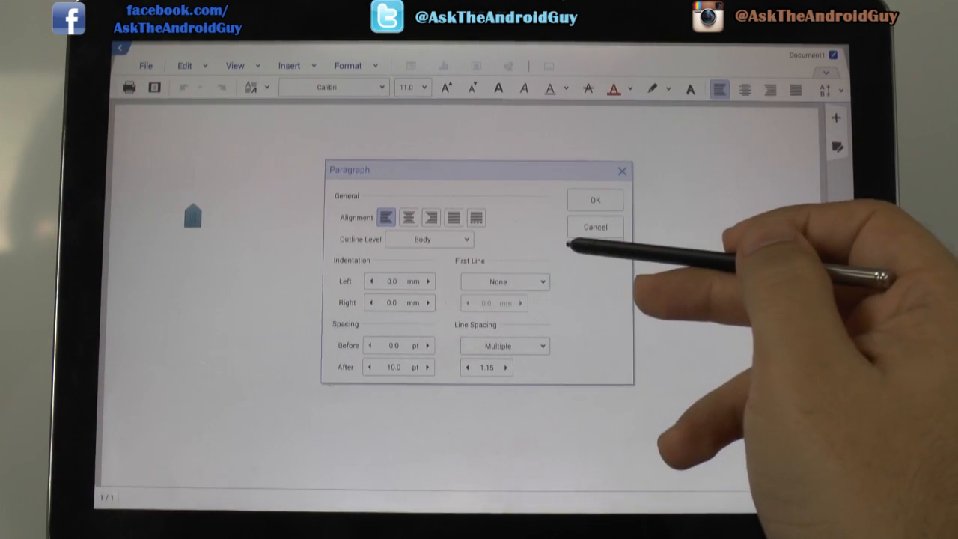
click(594, 227)
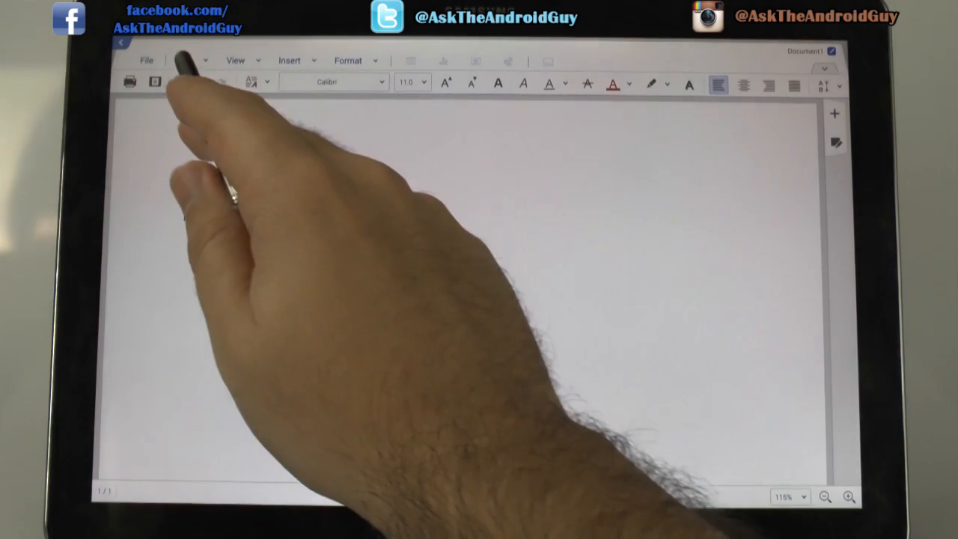
- Expand the Edit ribbon, then review Page Setup and cancel without changes
click(146, 61)
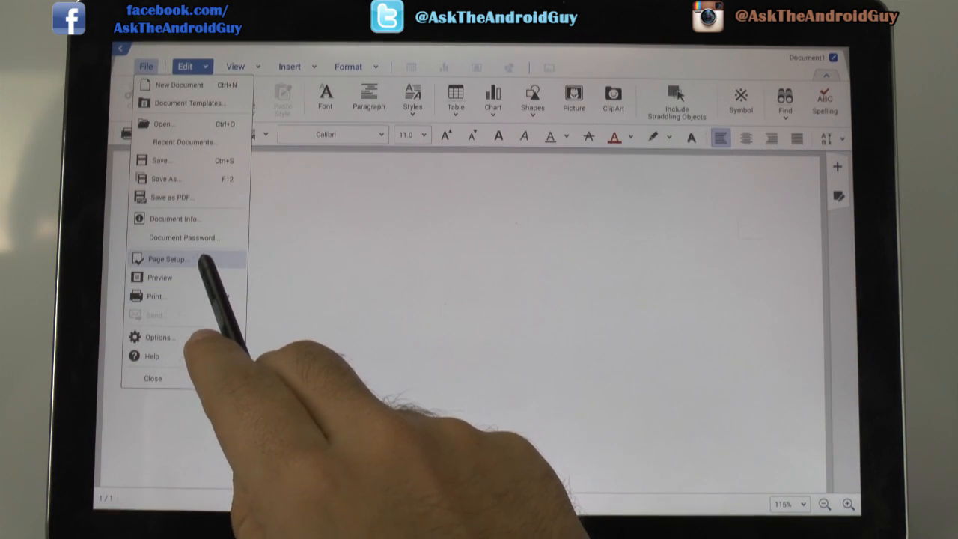
click(167, 258)
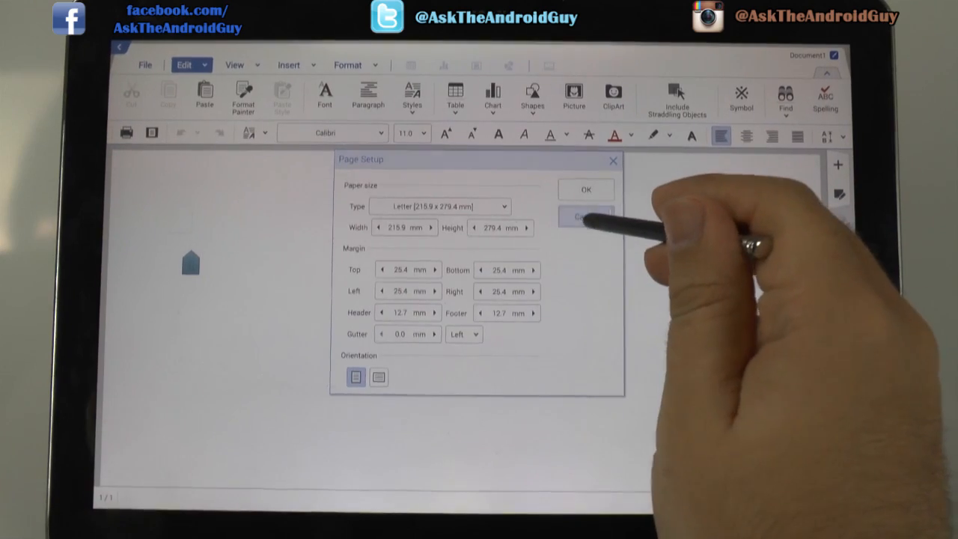
click(585, 217)
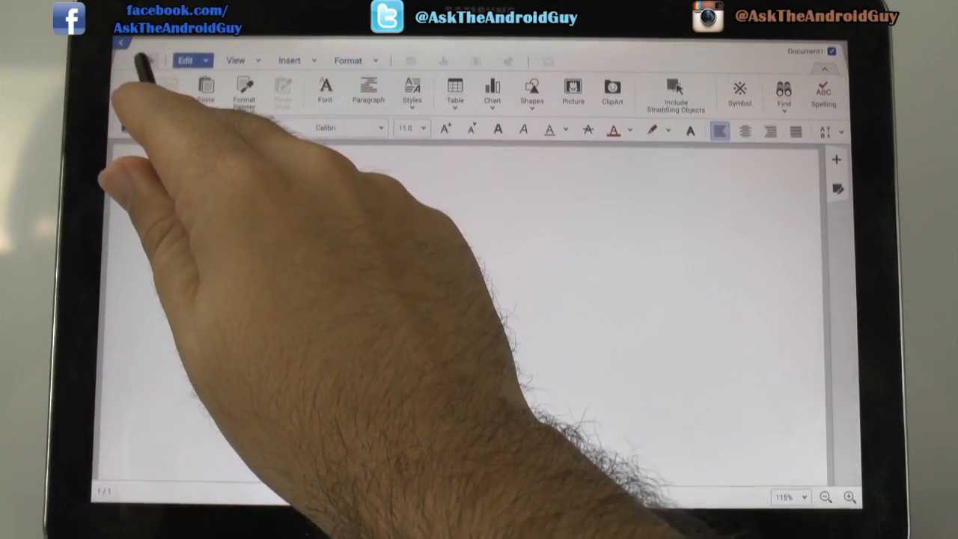
click(146, 62)
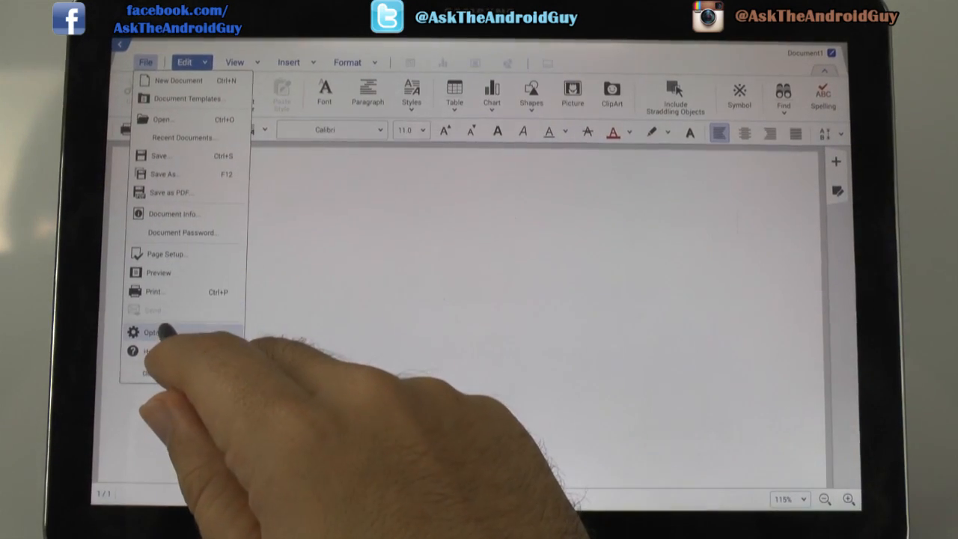
click(157, 332)
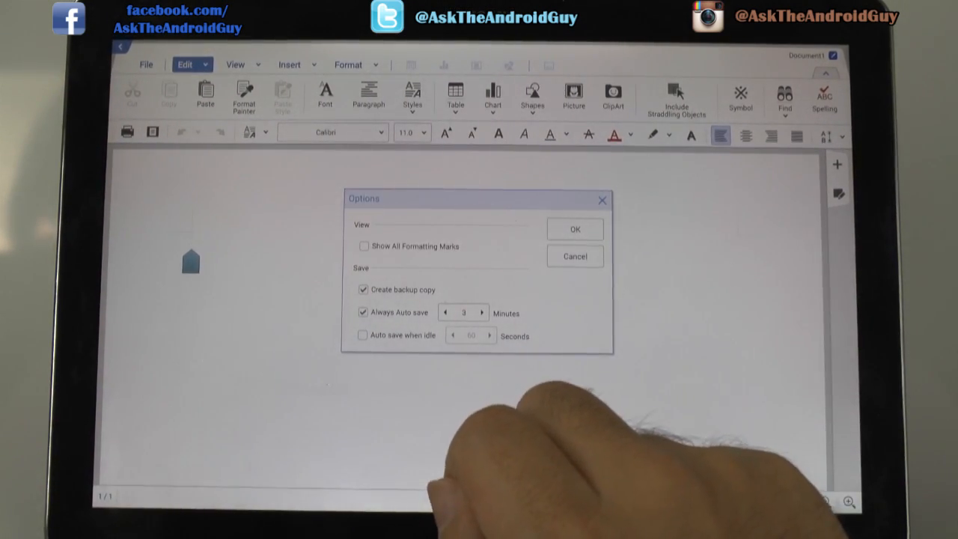
mouse_move(427, 419)
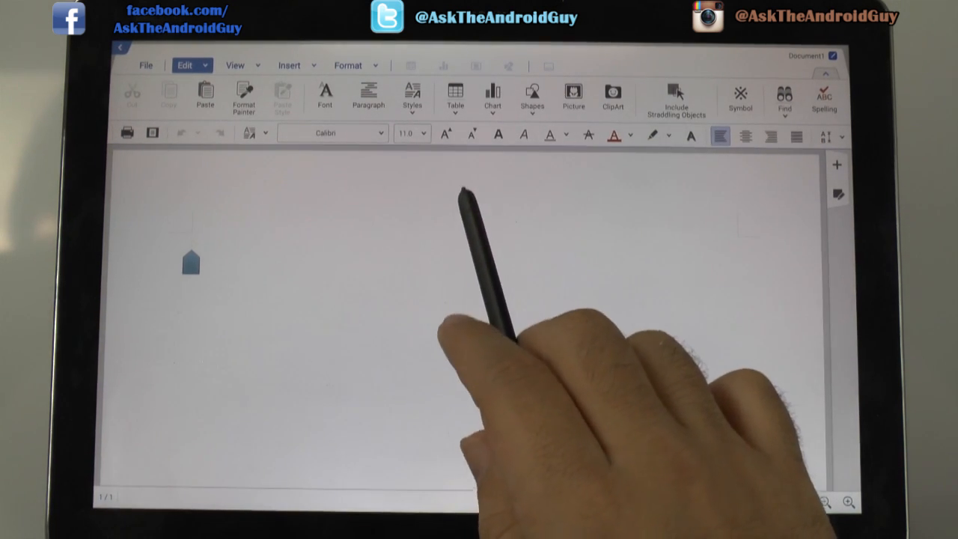
click(454, 96)
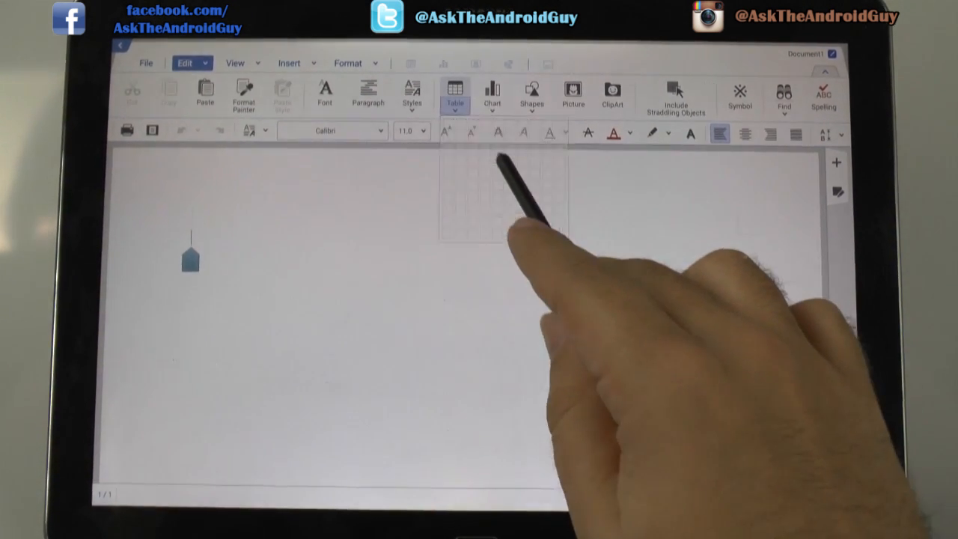
click(455, 94)
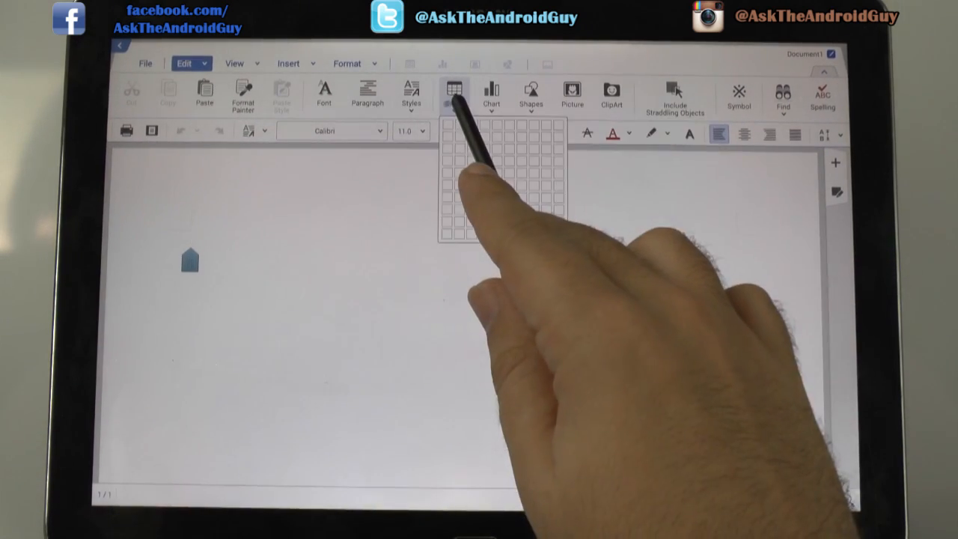
click(492, 93)
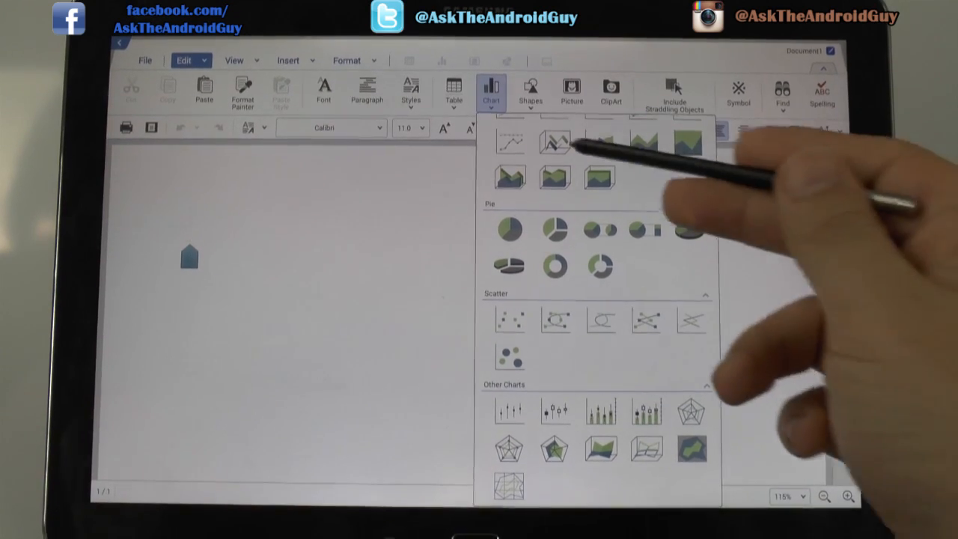
click(530, 91)
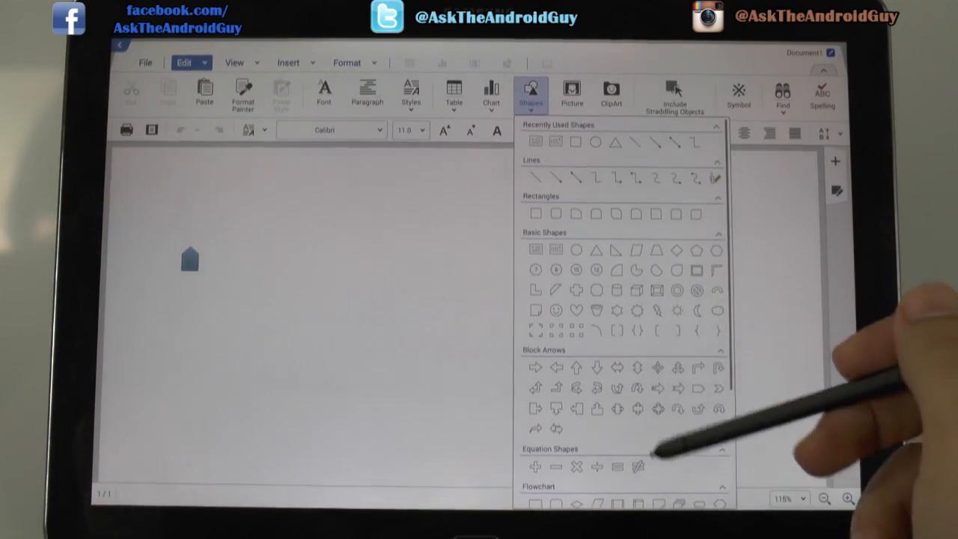
scroll(down, 3)
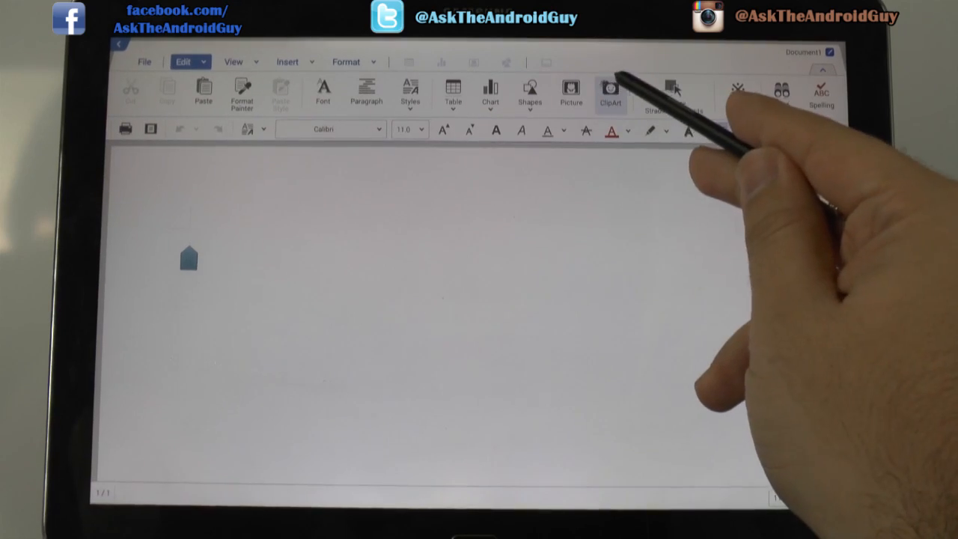
- Browse Background(Picture2), people and shared Science clip art packages, inserting nothing
click(611, 93)
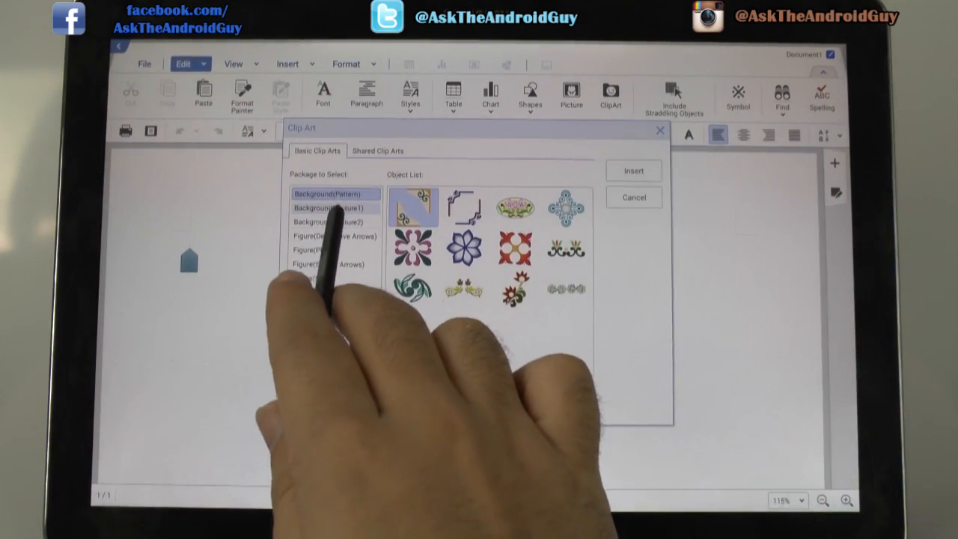
click(328, 224)
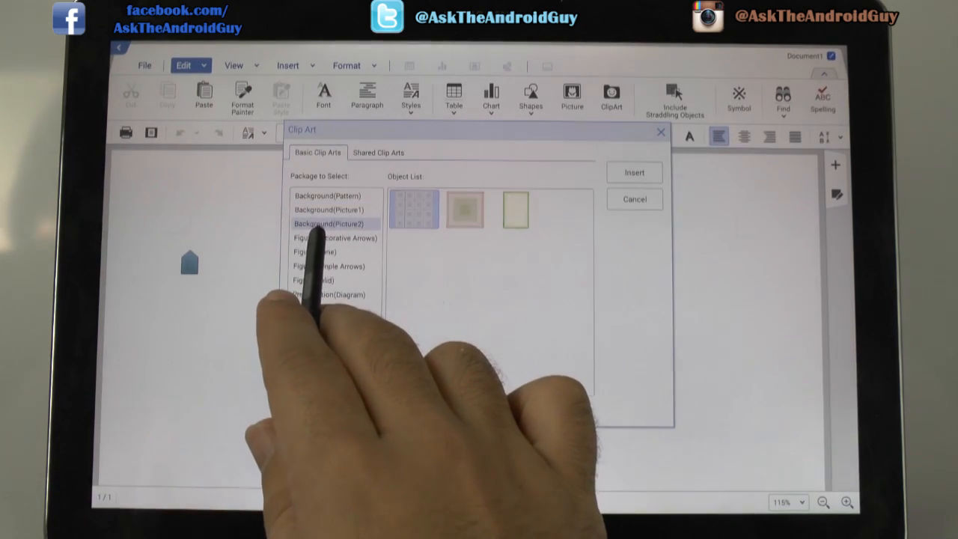
click(328, 266)
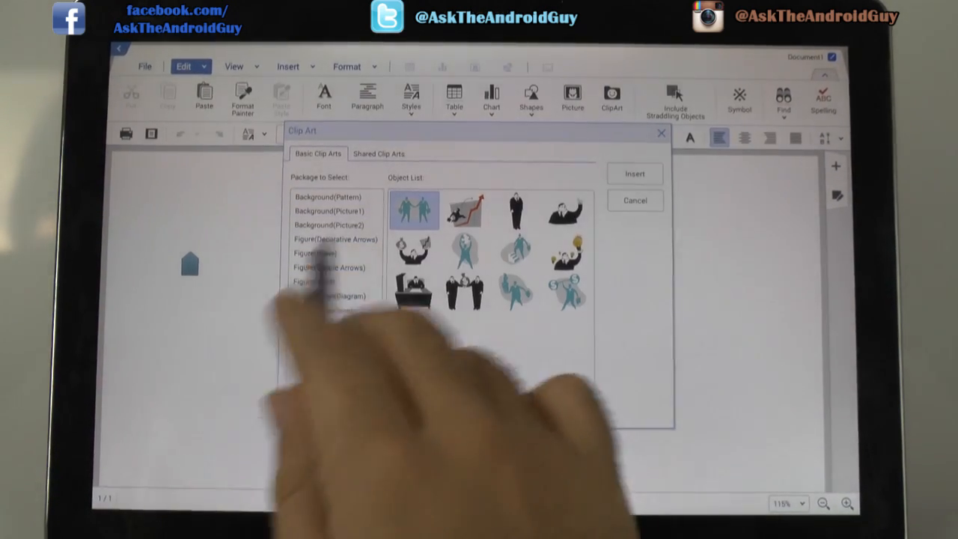
click(379, 153)
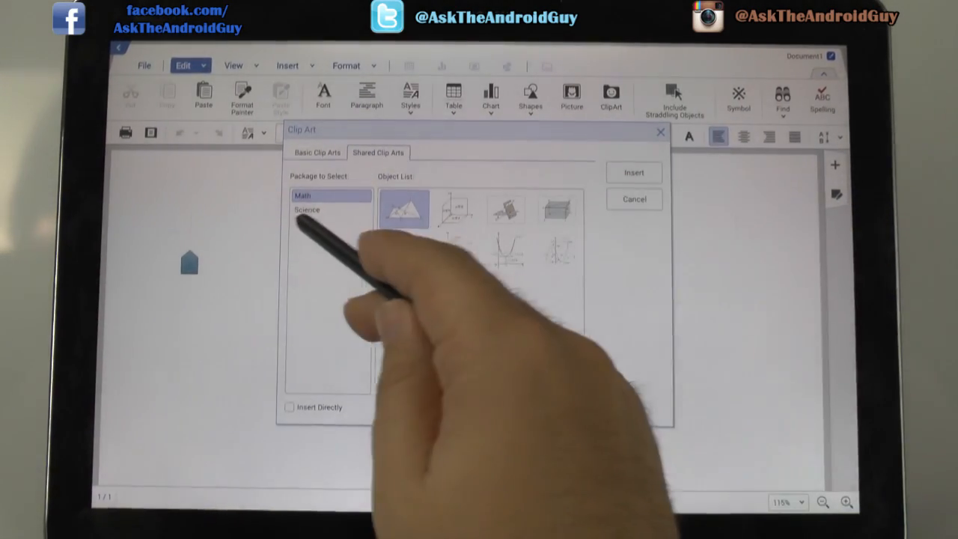
click(306, 210)
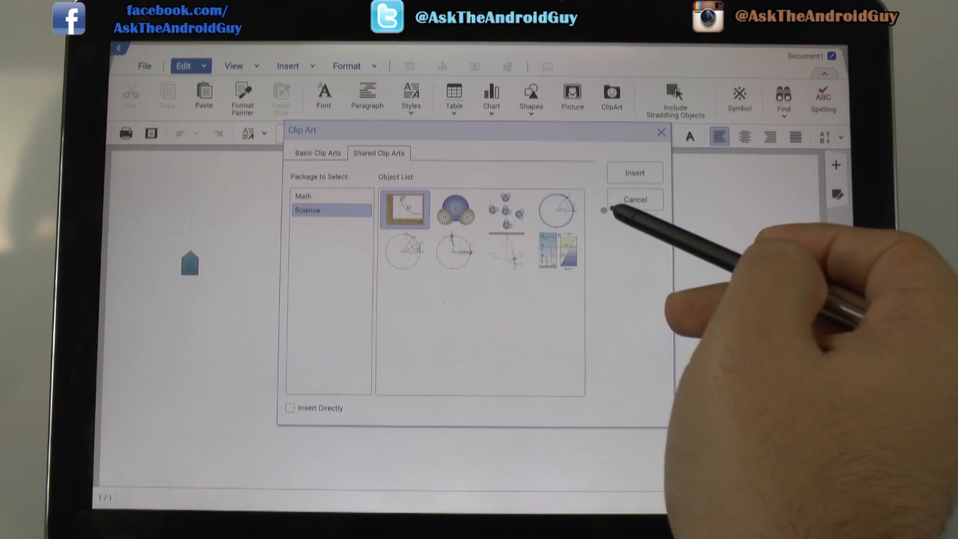
click(634, 199)
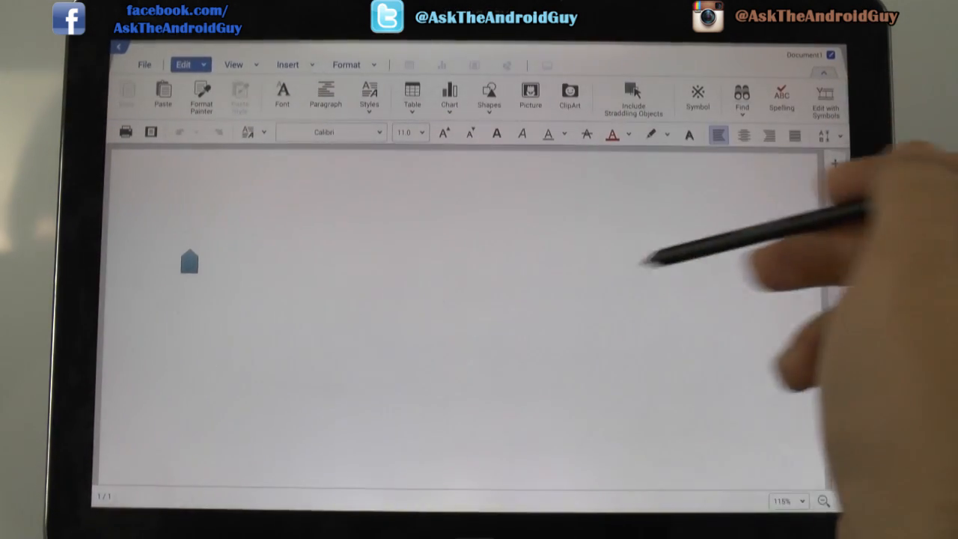
click(697, 96)
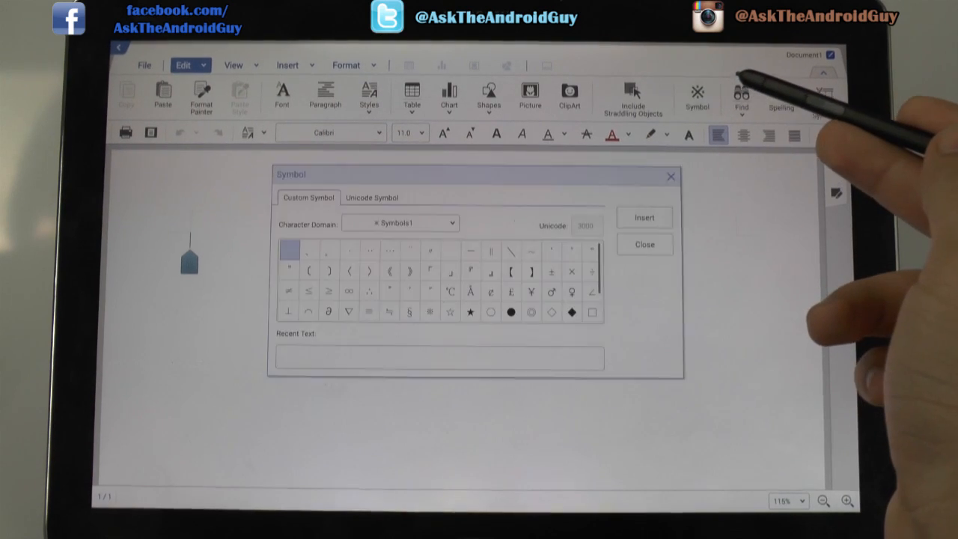
scroll(down, 3)
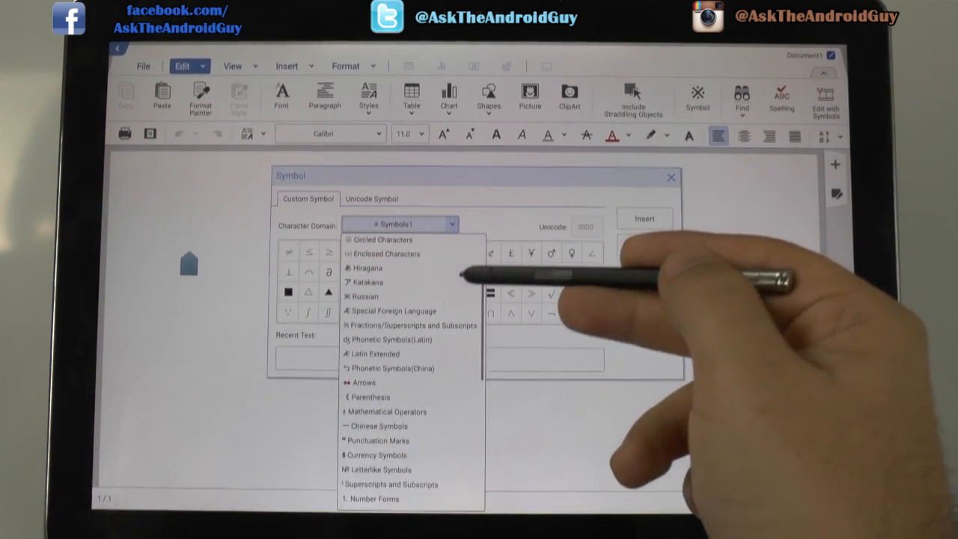
scroll(down, 3)
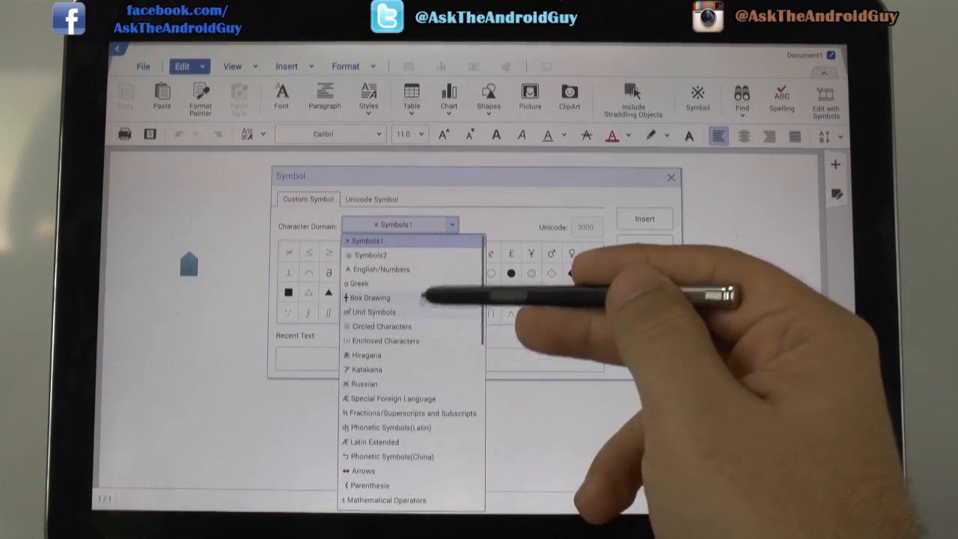
scroll(down, 3)
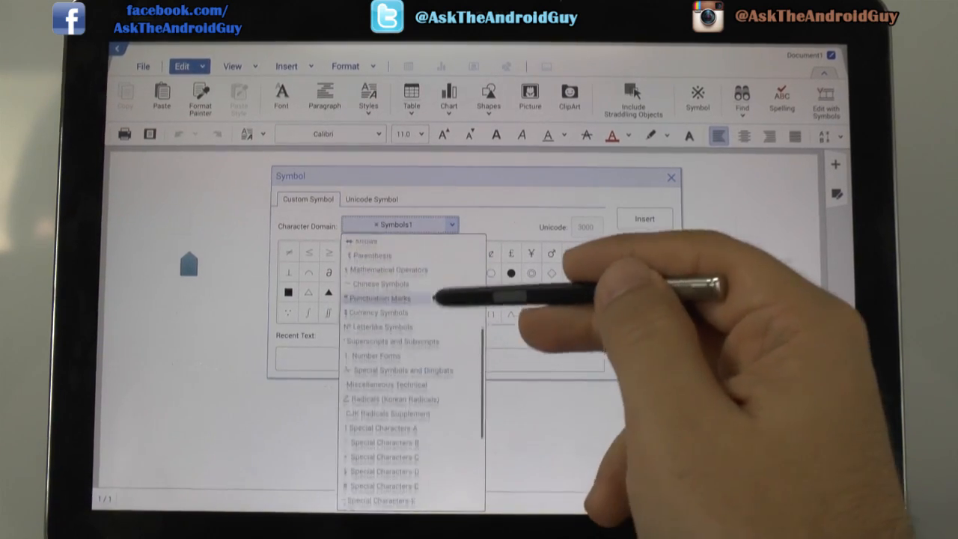
scroll(down, 3)
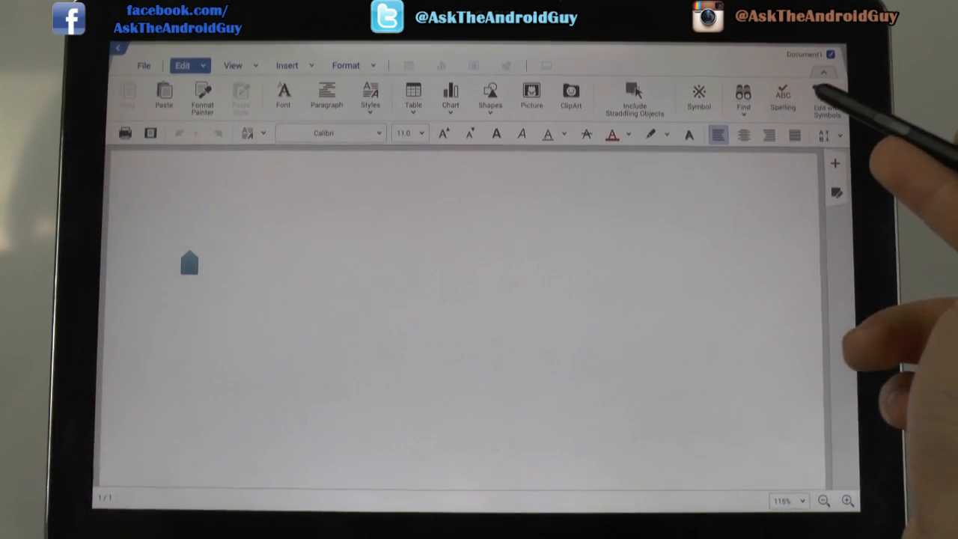
click(781, 98)
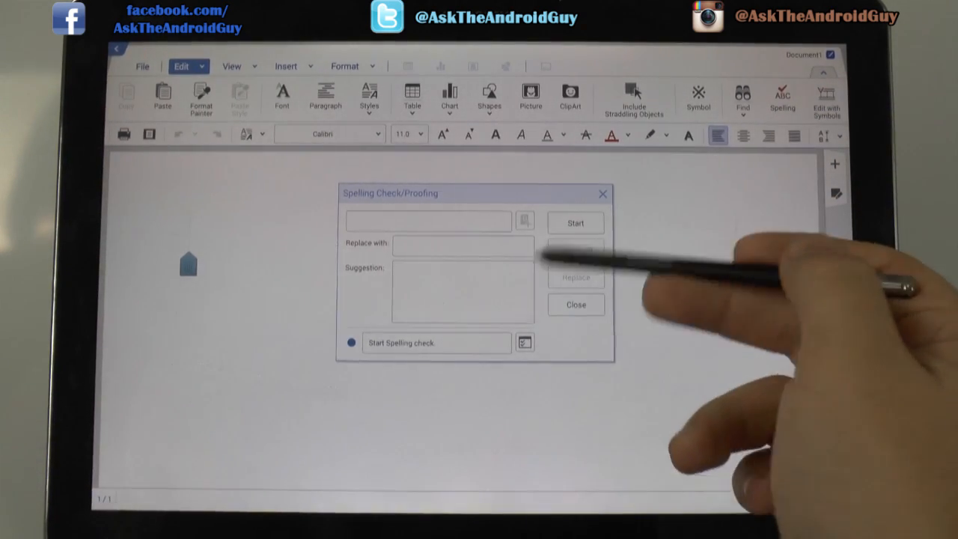
click(576, 304)
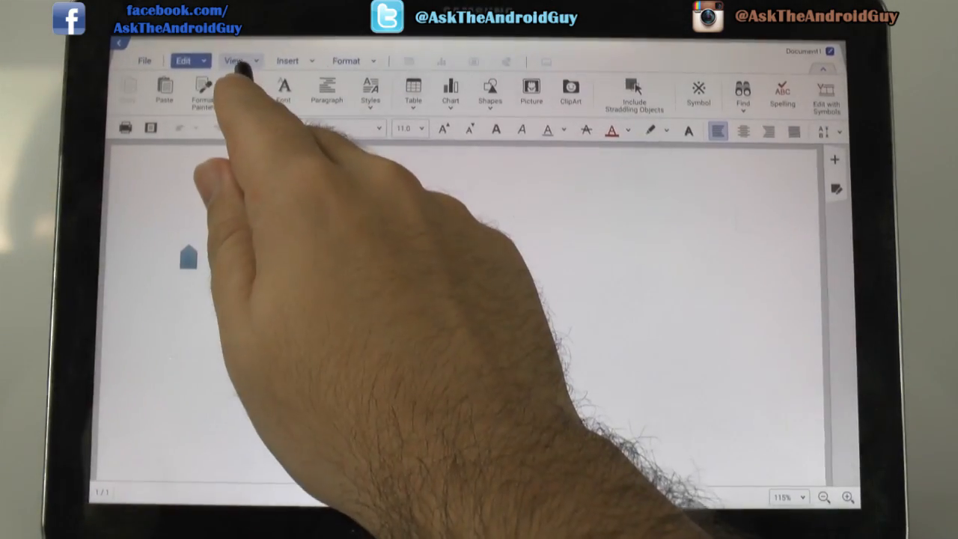
- Browse the View ribbon and its orientation choices, then show the Insert ribbon
click(235, 65)
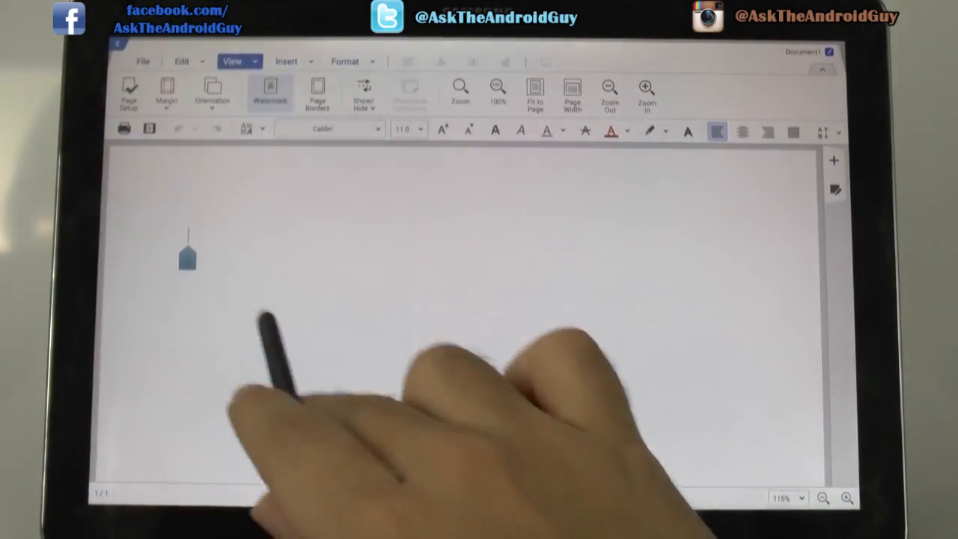
click(269, 94)
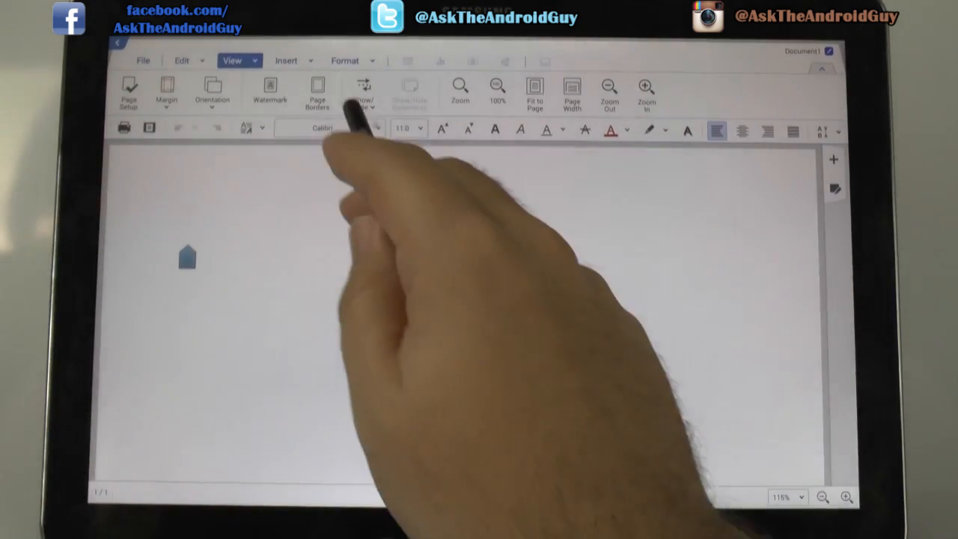
click(316, 93)
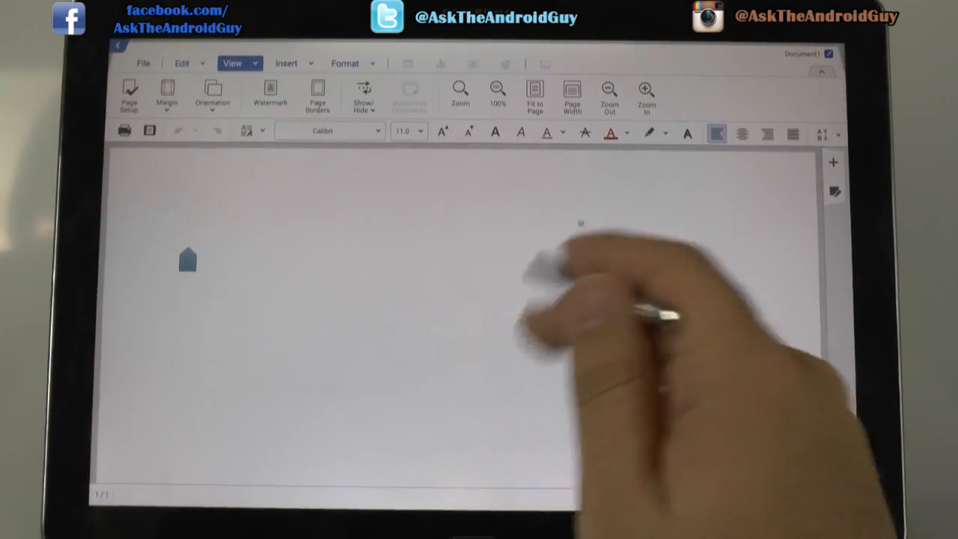
click(212, 94)
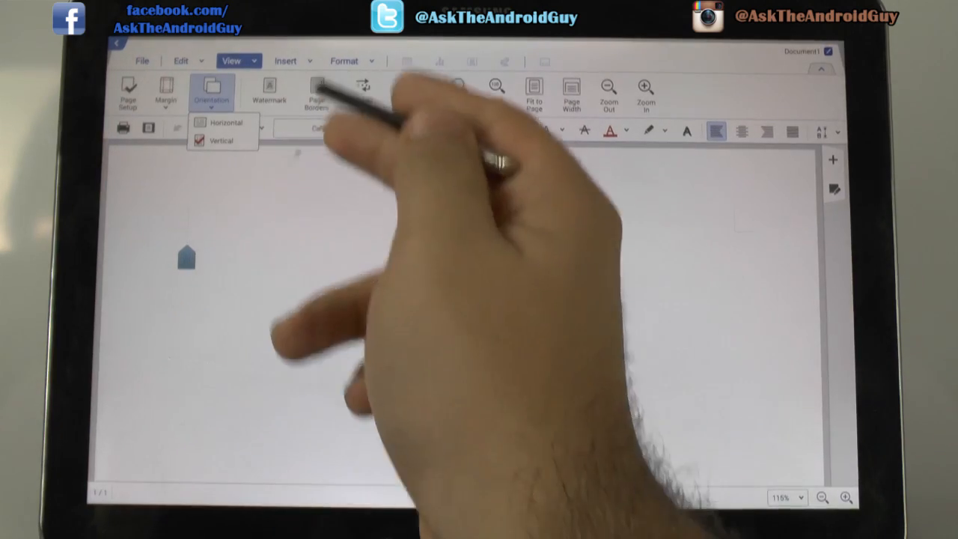
click(285, 60)
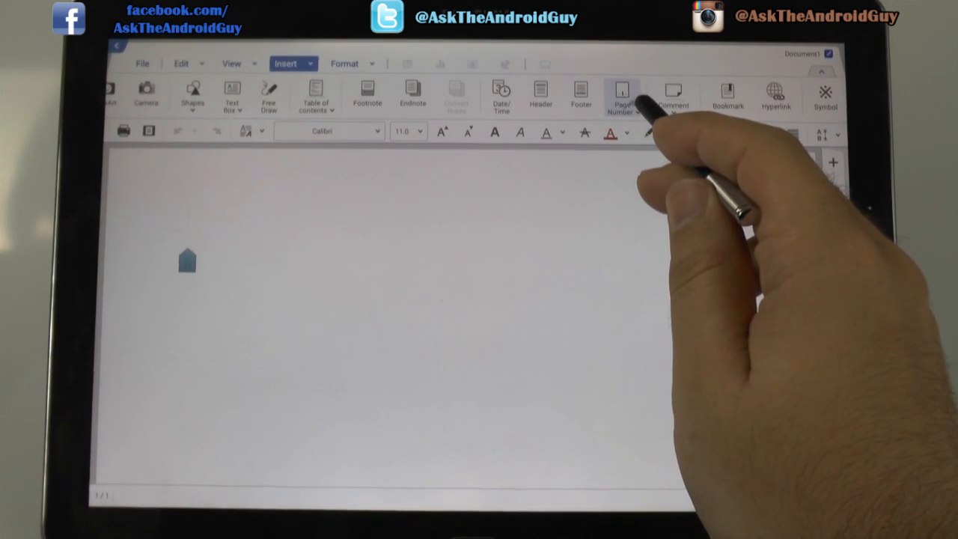
- Check Page Number on the Insert ribbon, then show the Format ribbon
click(622, 95)
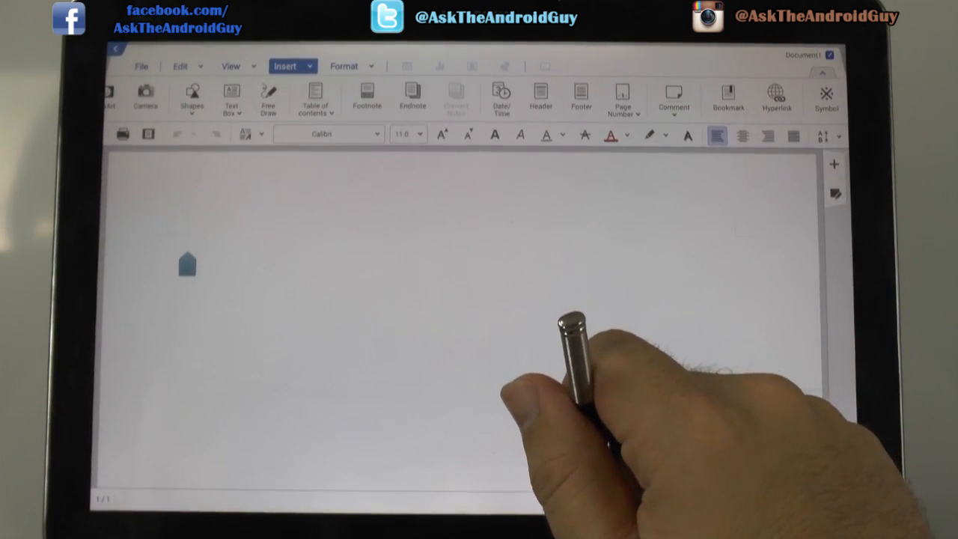
click(344, 66)
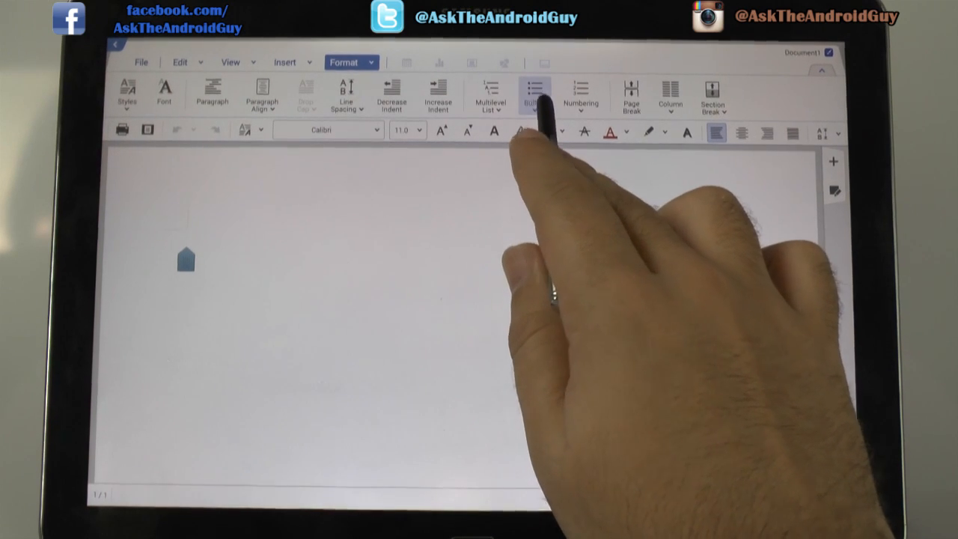
click(581, 95)
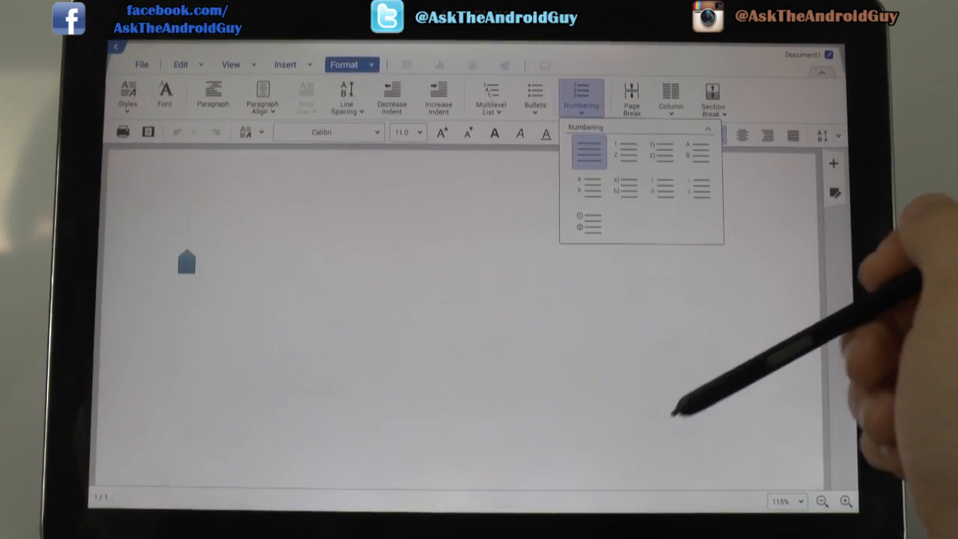
click(490, 97)
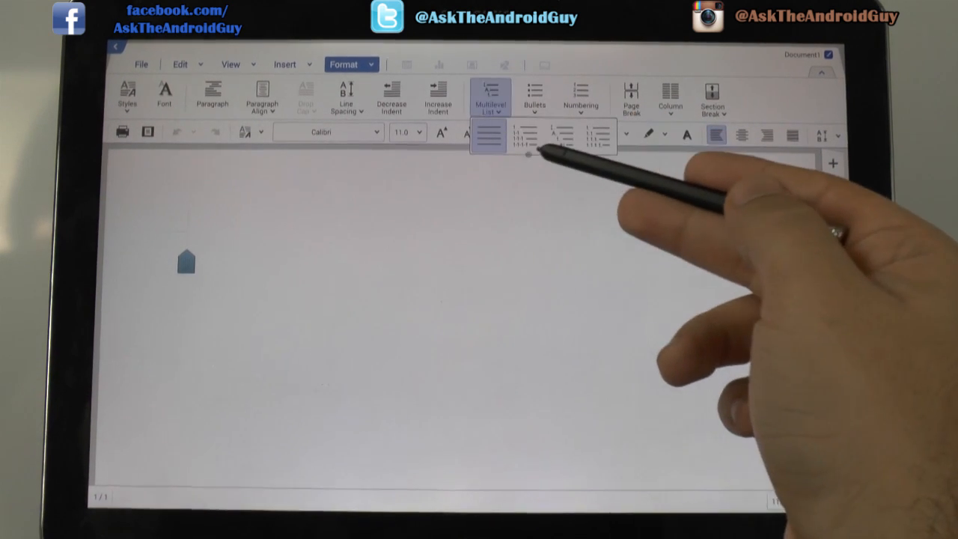
click(669, 97)
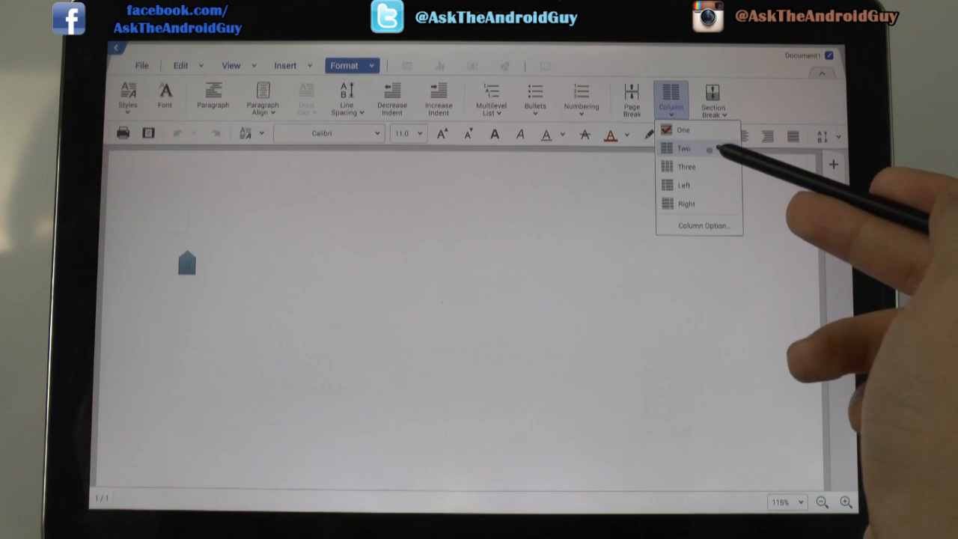
click(712, 99)
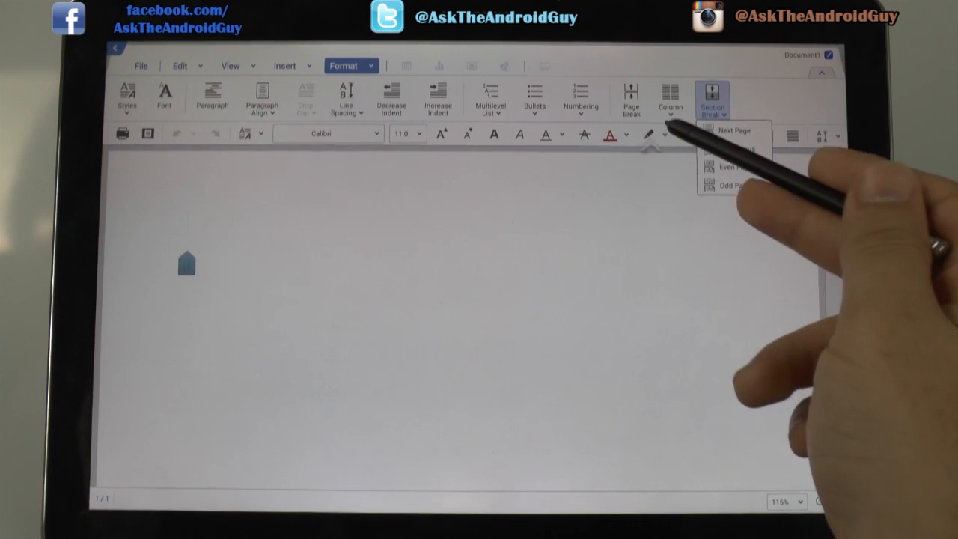
click(581, 97)
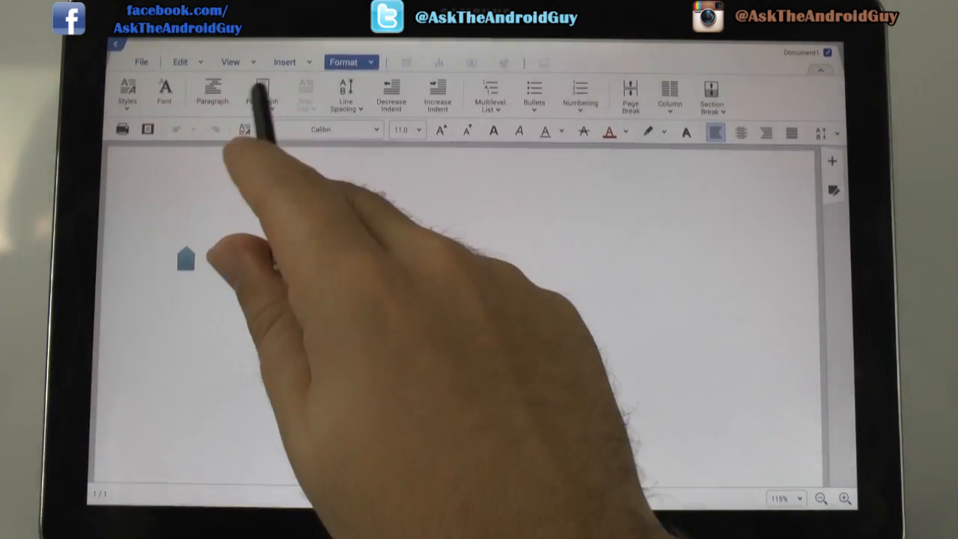
click(262, 94)
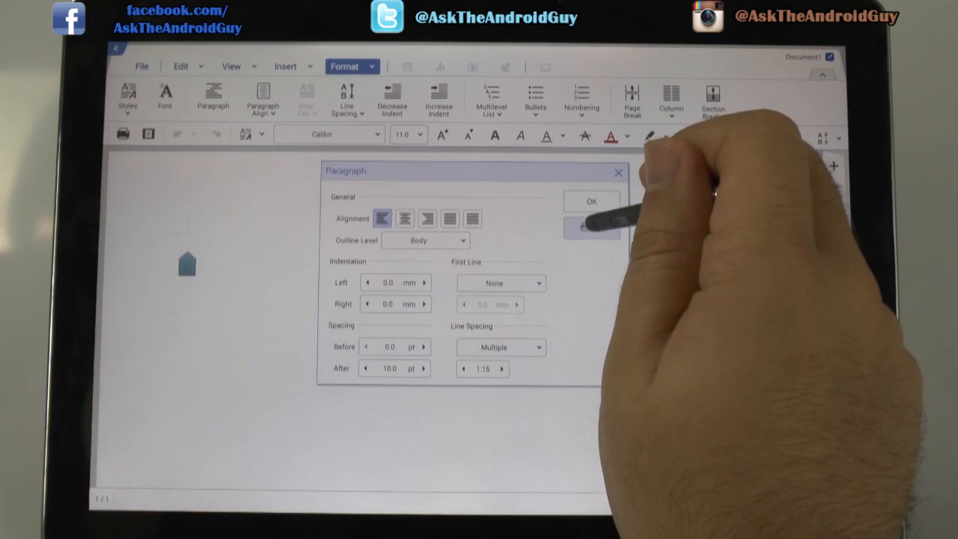
click(590, 200)
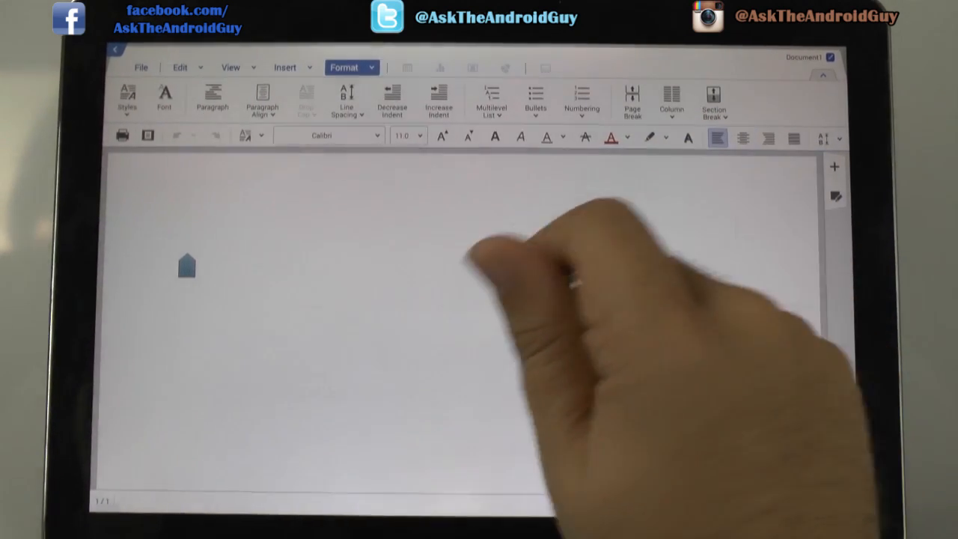